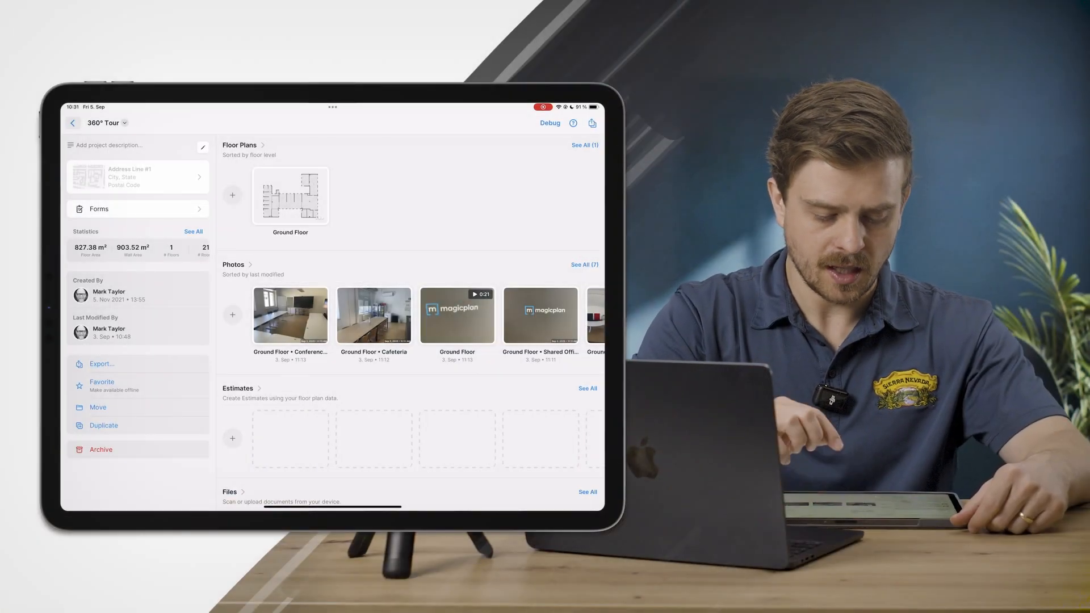
Start a new photo in the Private Office room's Photos & Notes
{"action": "left_click", "coordinate": [291, 195]}
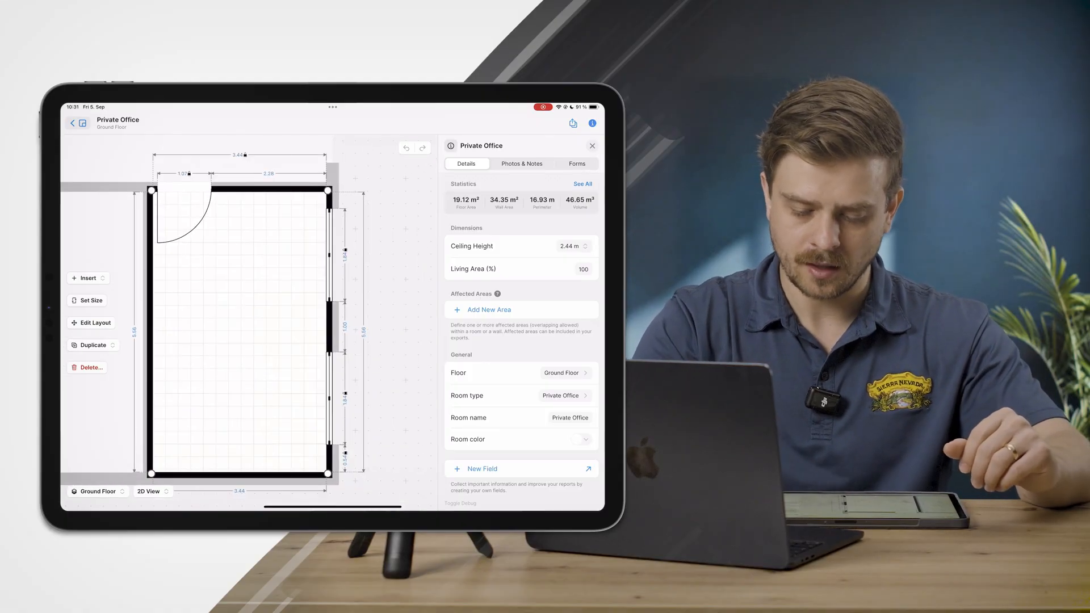
{"action": "left_click", "coordinate": [521, 164]}
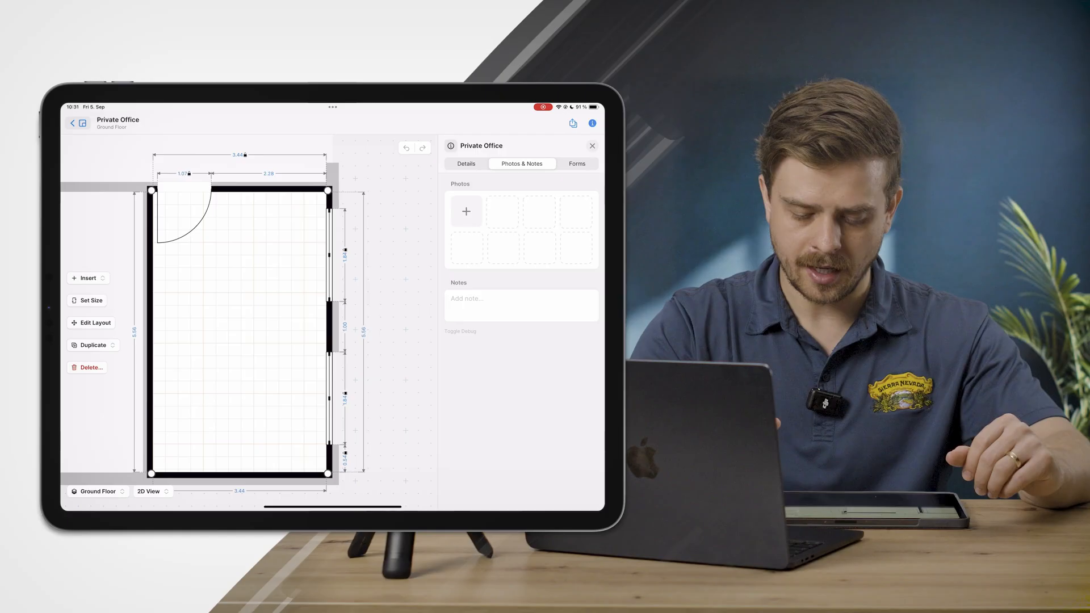
{"action": "left_click", "coordinate": [467, 211]}
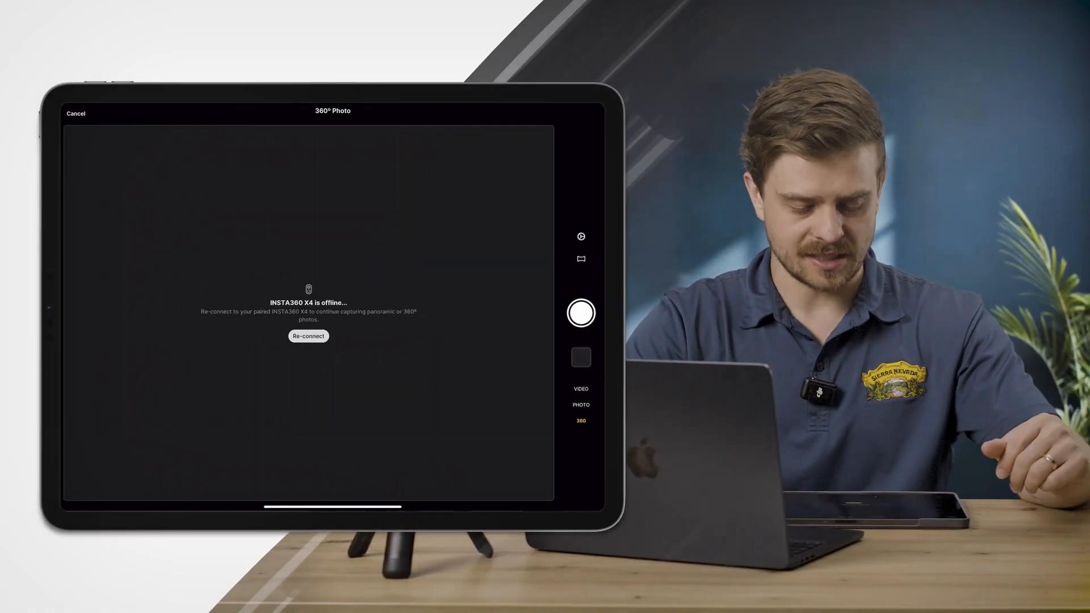
Reconnect the Insta360 X4 over its Wi-Fi and take a 360° photo of the office
{"action": "left_click", "coordinate": [308, 336]}
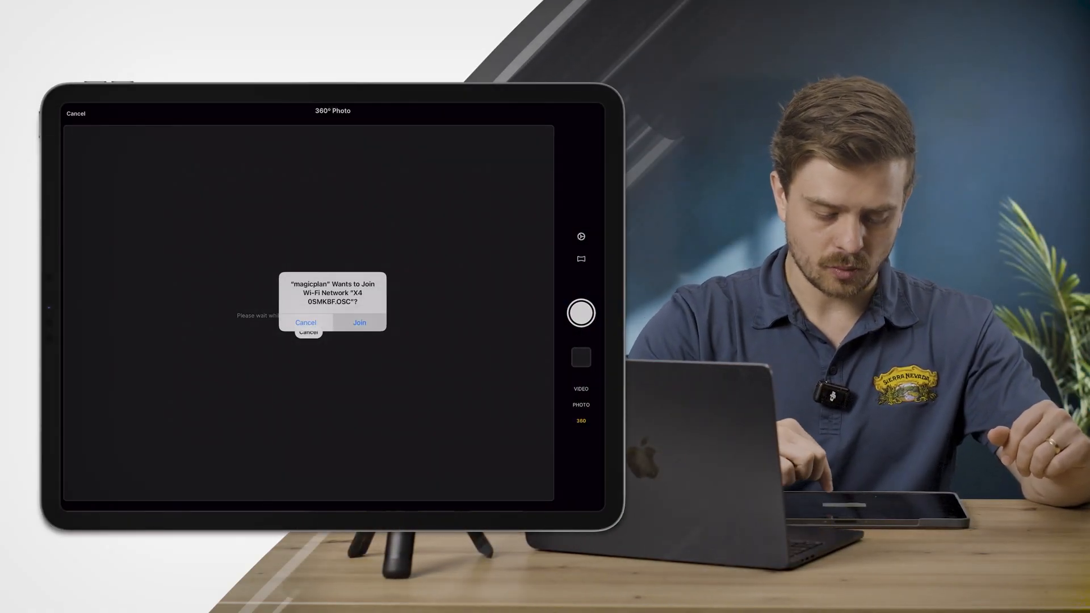
{"action": "left_click", "coordinate": [359, 322]}
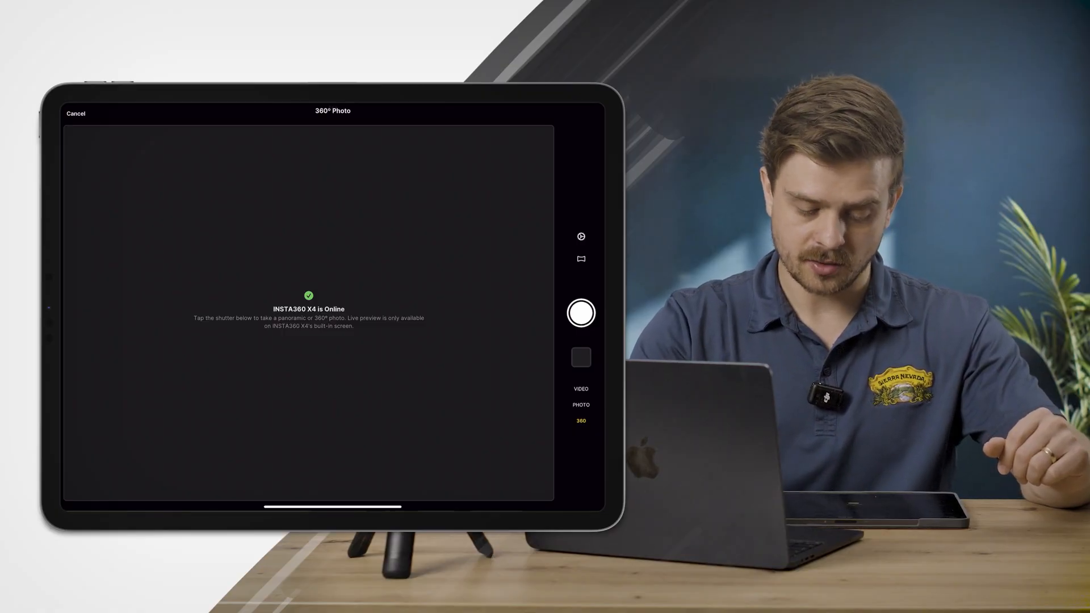
{"action": "left_click", "coordinate": [581, 313]}
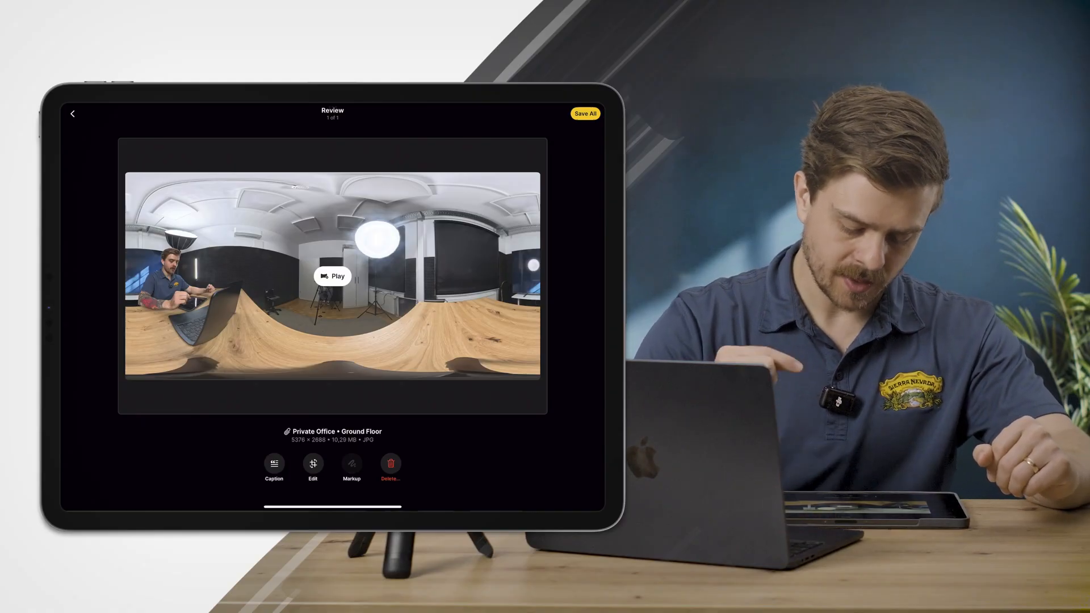
Redact the person in the 360° photo and save it to Private Office
{"action": "left_click", "coordinate": [351, 467]}
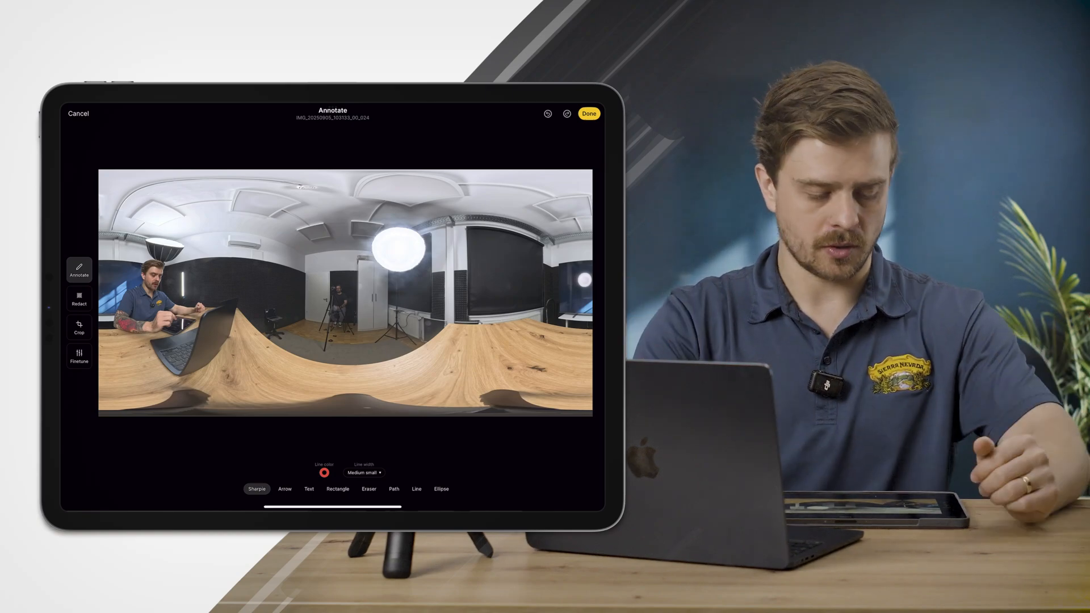
{"action": "left_click", "coordinate": [78, 300]}
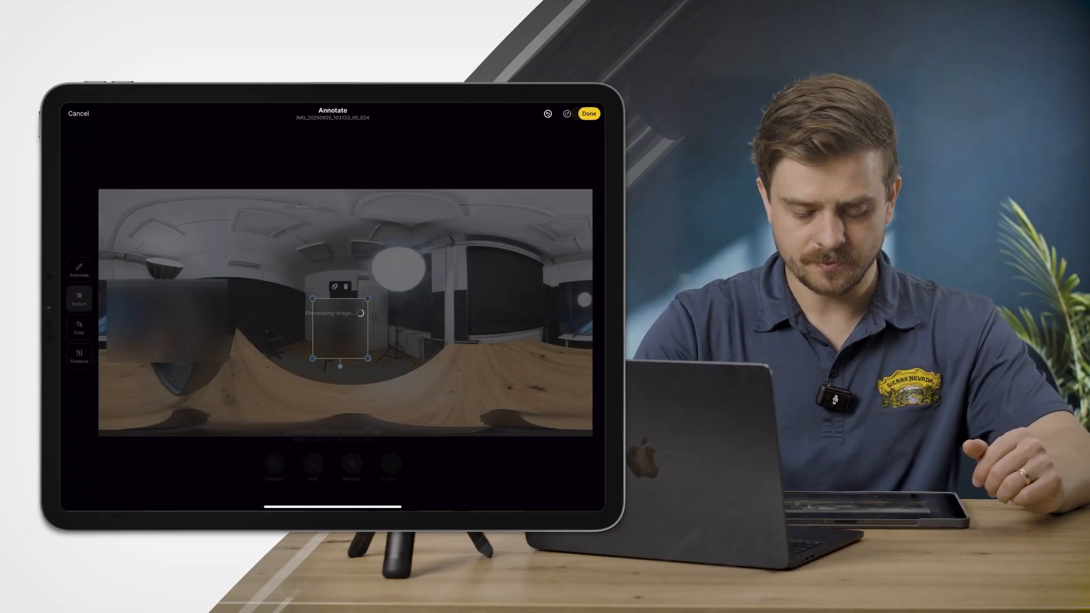
{"action": "left_click", "coordinate": [588, 114]}
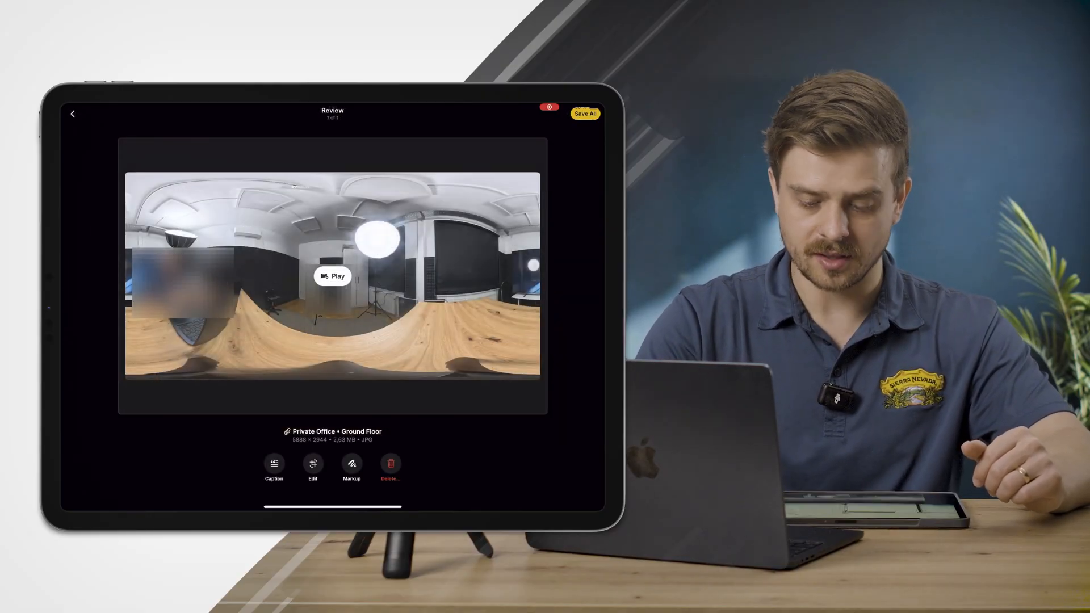
{"action": "left_click", "coordinate": [72, 114]}
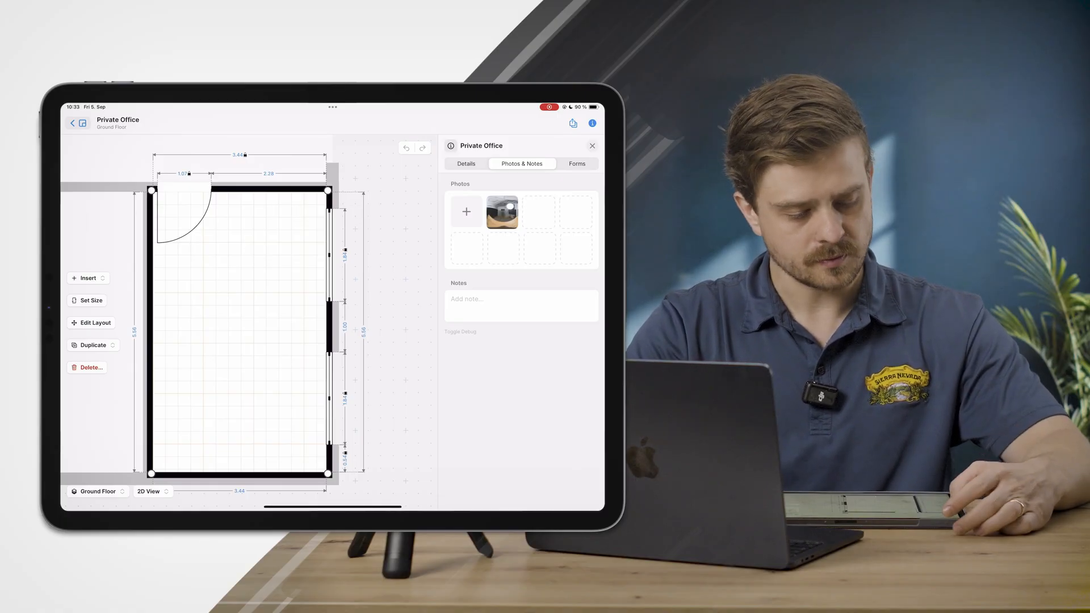
Leave the floor plan and go to the project's All Photos gallery
{"action": "left_click", "coordinate": [71, 124]}
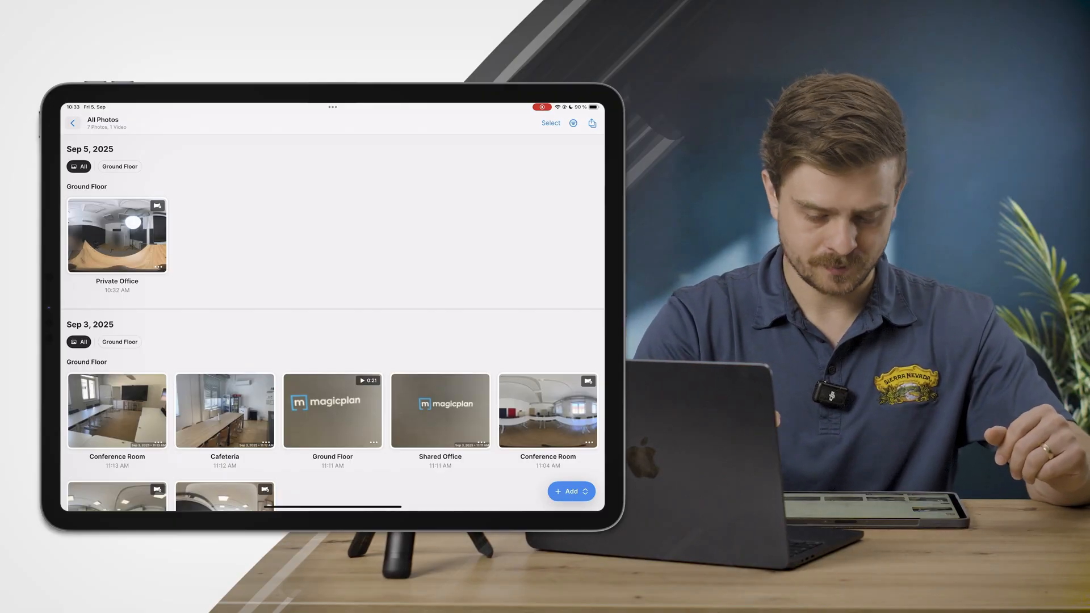
Publish a 360° Tour with the description 'Photos from this week in the office'
{"action": "left_click", "coordinate": [592, 123]}
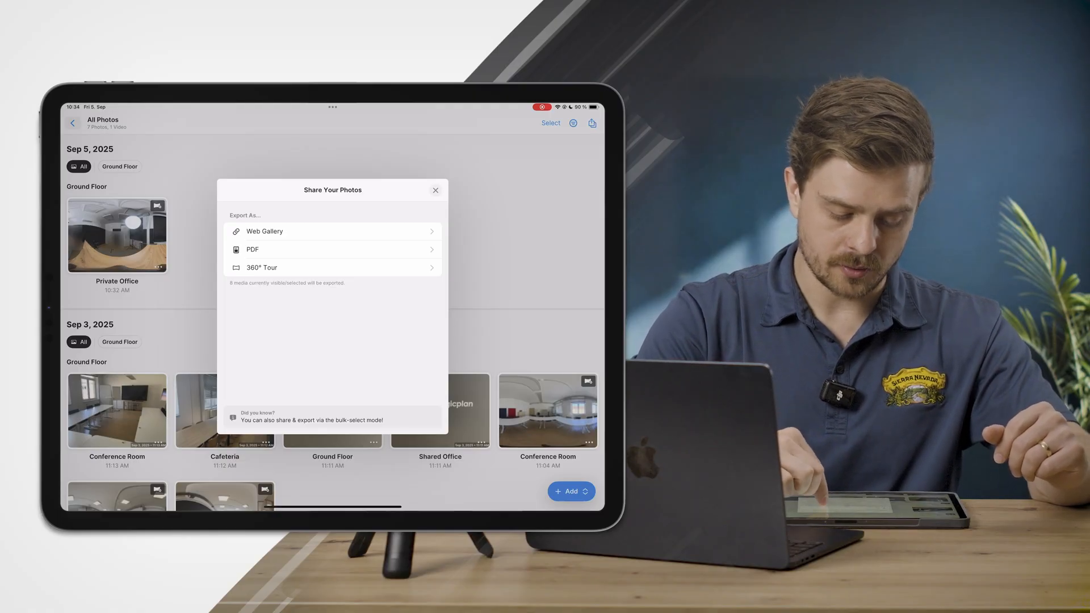
{"action": "left_click", "coordinate": [333, 267]}
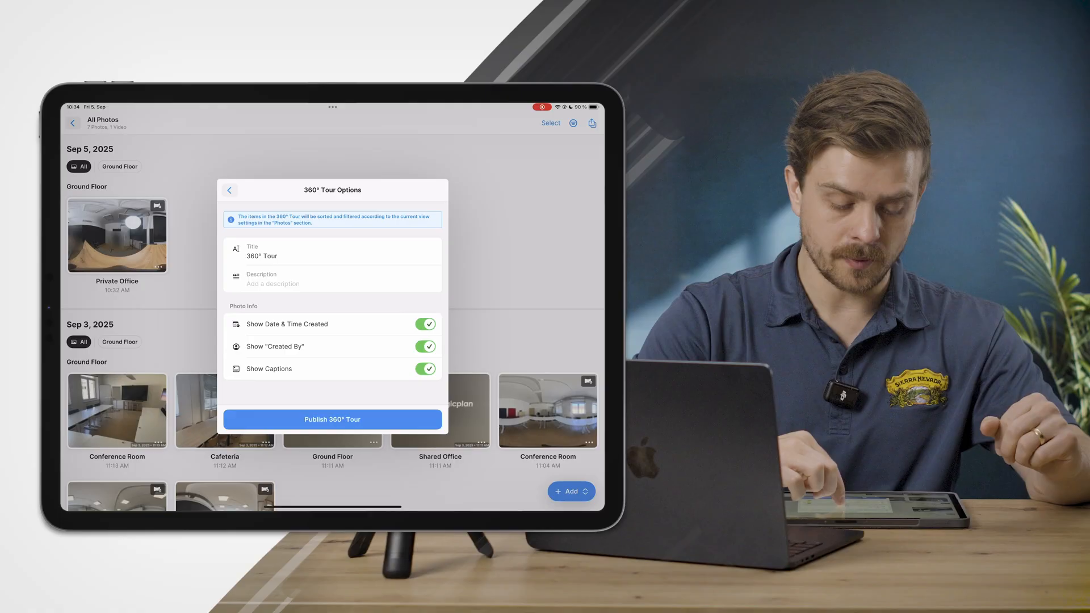
{"action": "type", "text": "Photos from"}
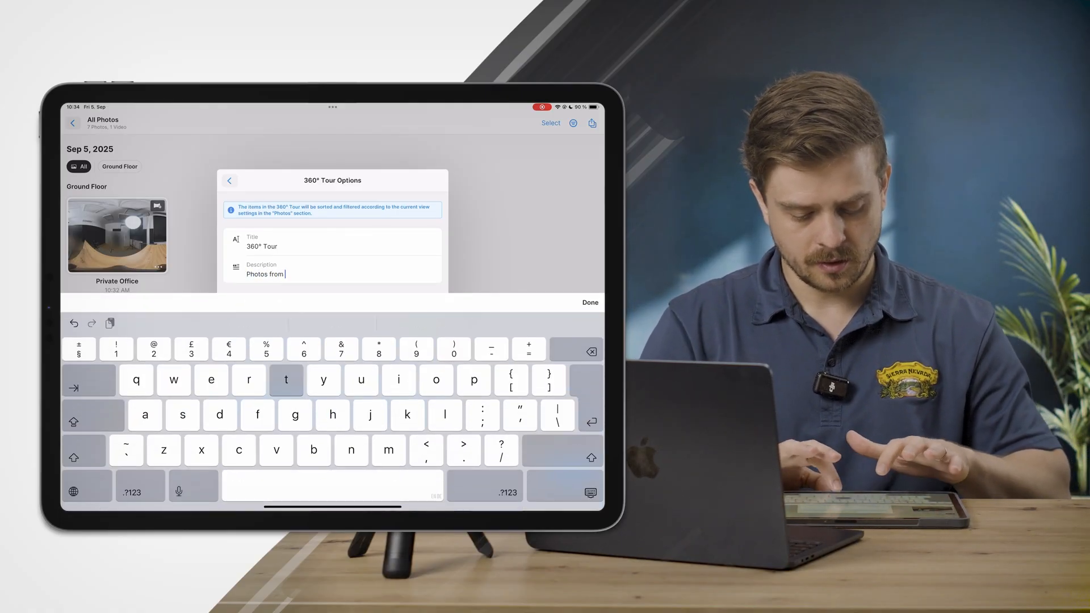
{"action": "type", "text": "this week in the office"}
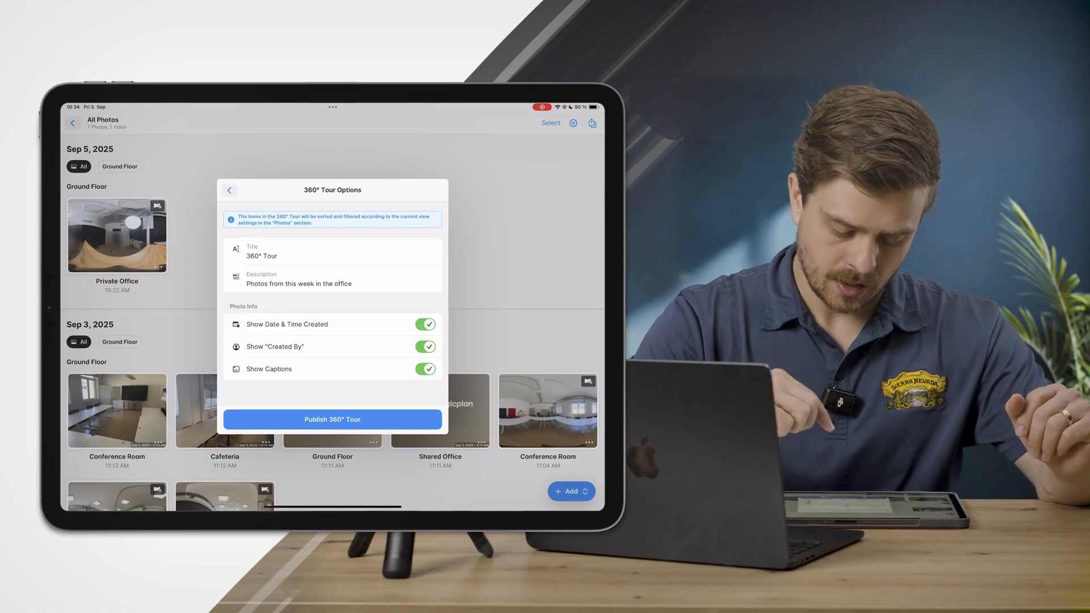
{"action": "left_click", "coordinate": [331, 419]}
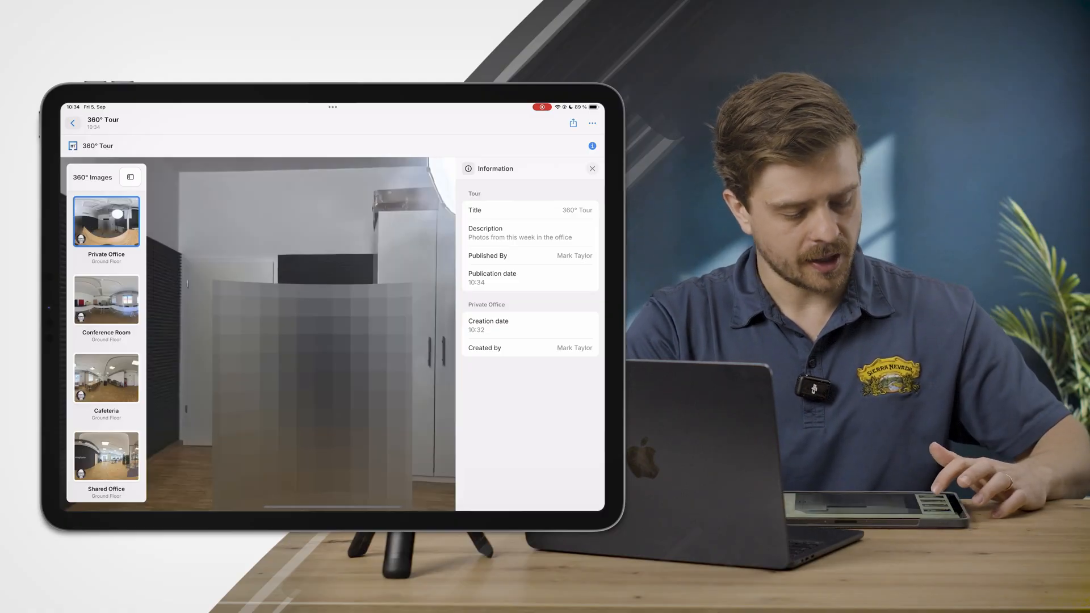
Browse the Shared Office, Private Office and Cafeteria images, ending full-width on Conference Room
{"action": "left_click", "coordinate": [105, 456]}
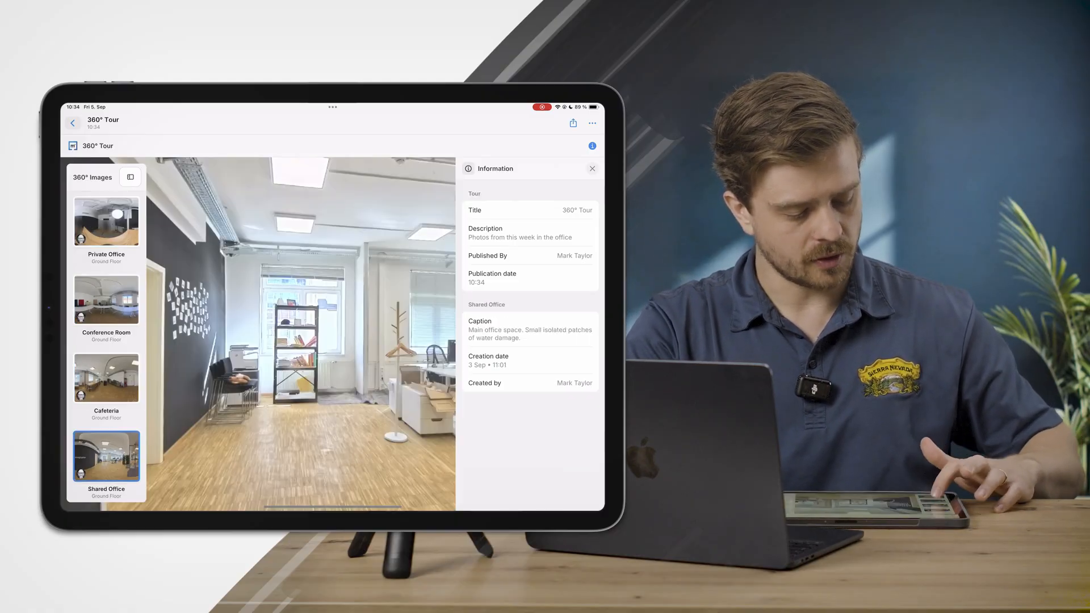
{"action": "left_click", "coordinate": [106, 221]}
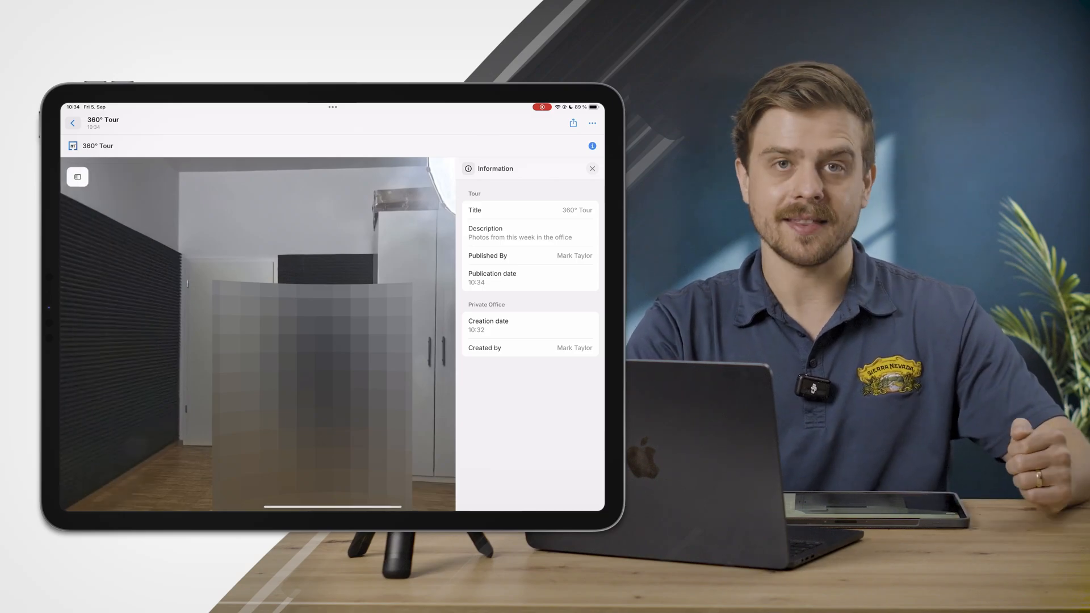
{"action": "left_click", "coordinate": [77, 177]}
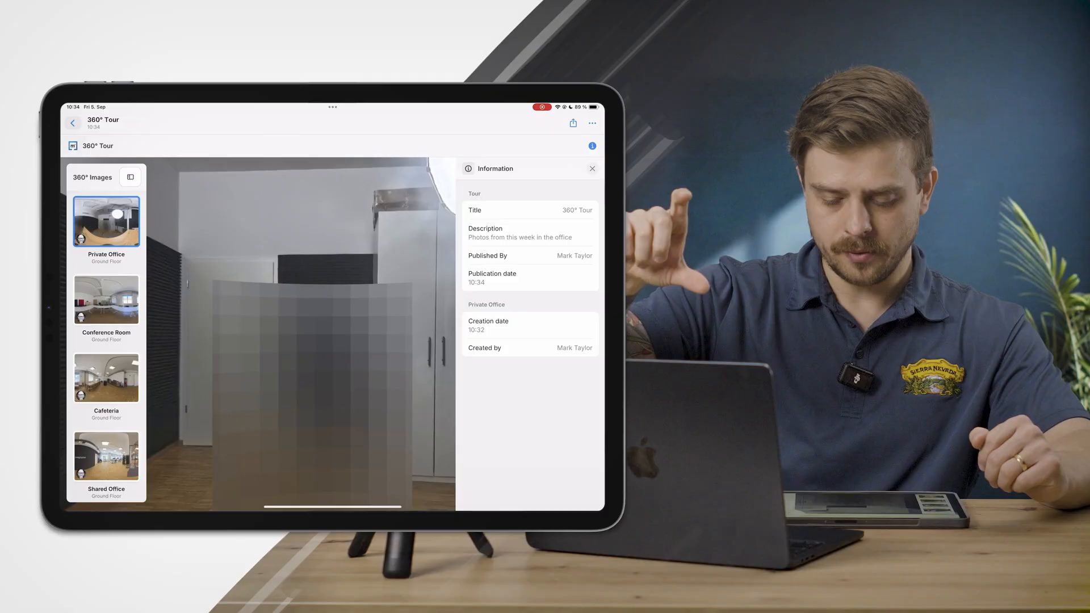
{"action": "left_click", "coordinate": [105, 301]}
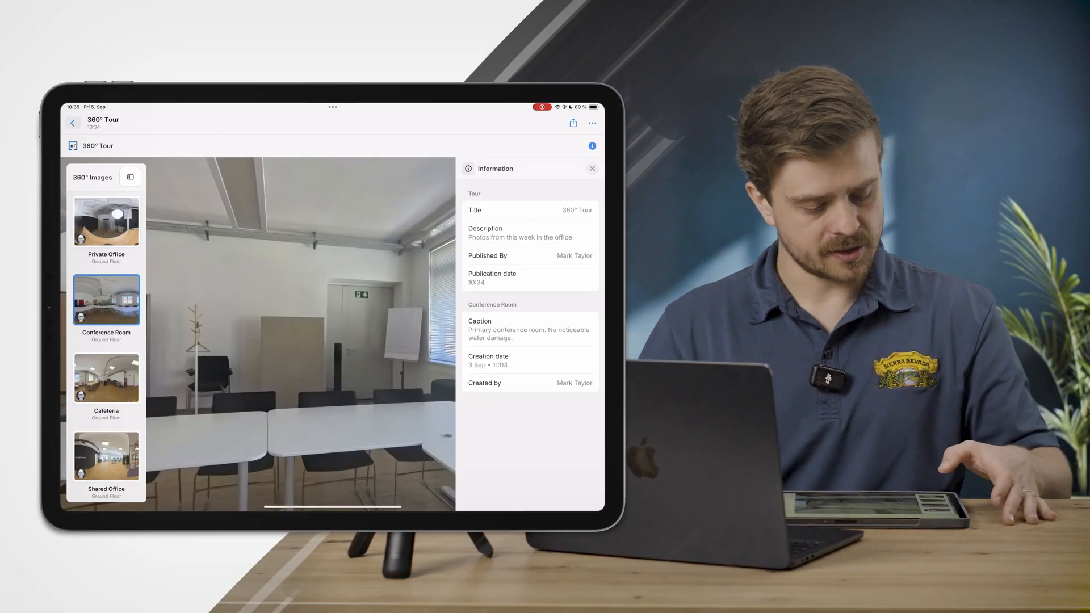
{"action": "left_click", "coordinate": [106, 378]}
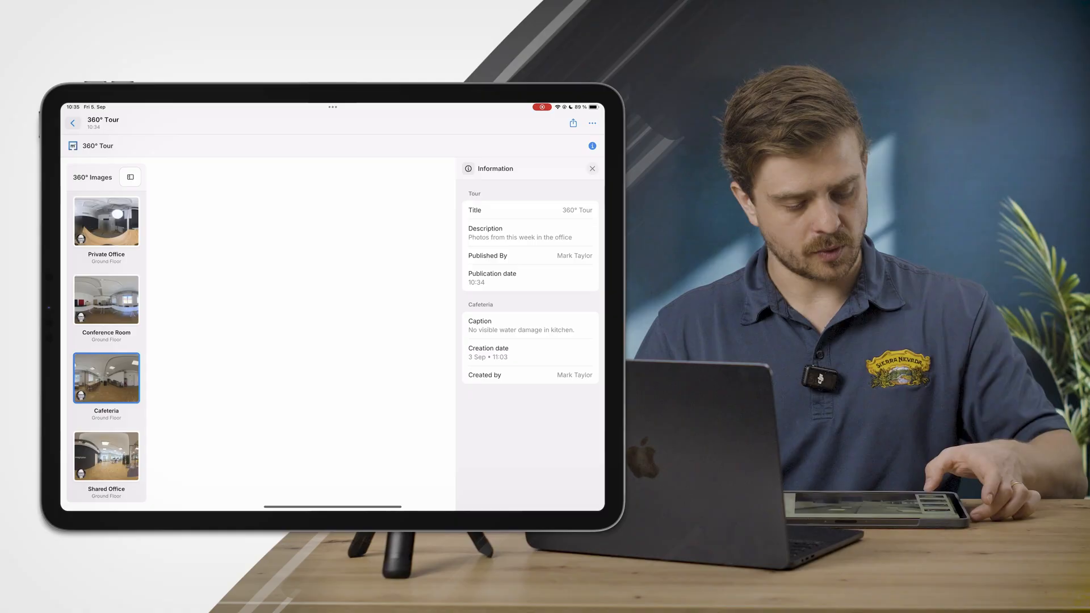
{"action": "left_click", "coordinate": [106, 299]}
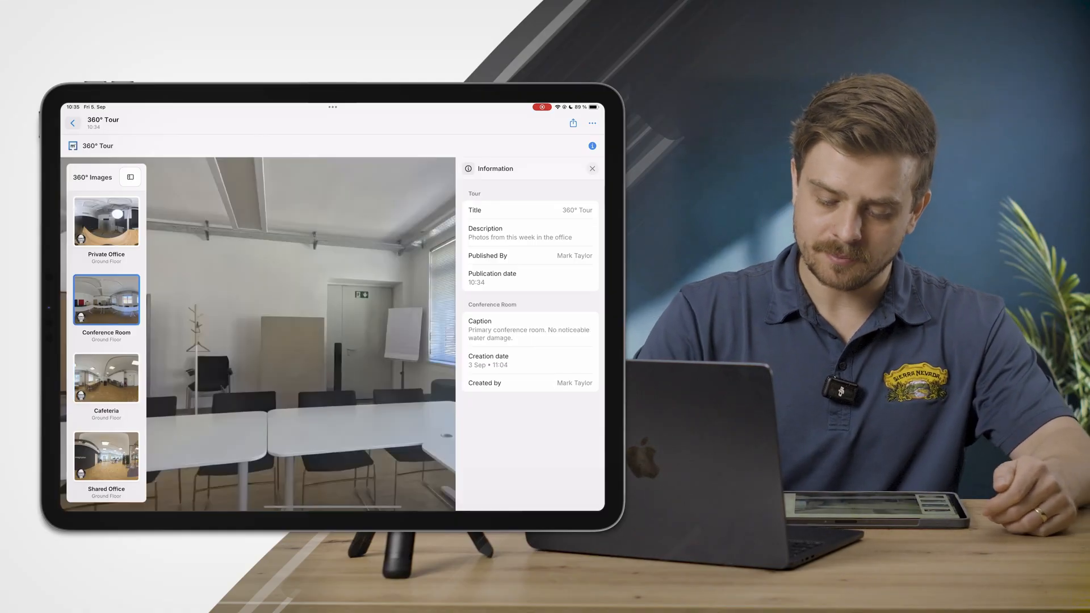
{"action": "left_click", "coordinate": [592, 168]}
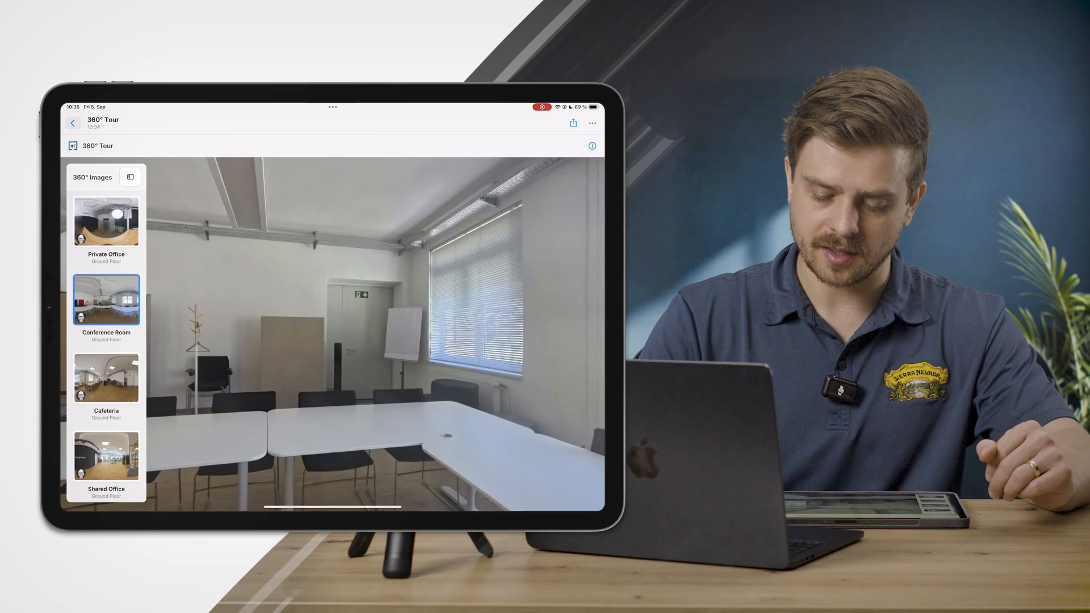
Show the blurred Private Office image full-width, with info panel and image list hidden
{"action": "left_click", "coordinate": [592, 145]}
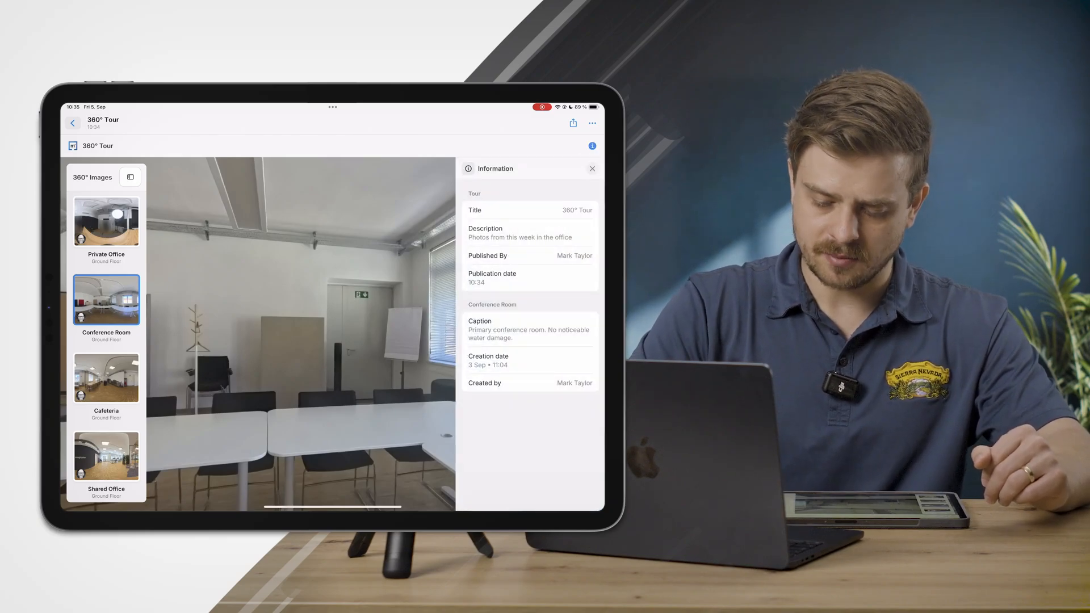
{"action": "left_click", "coordinate": [573, 123]}
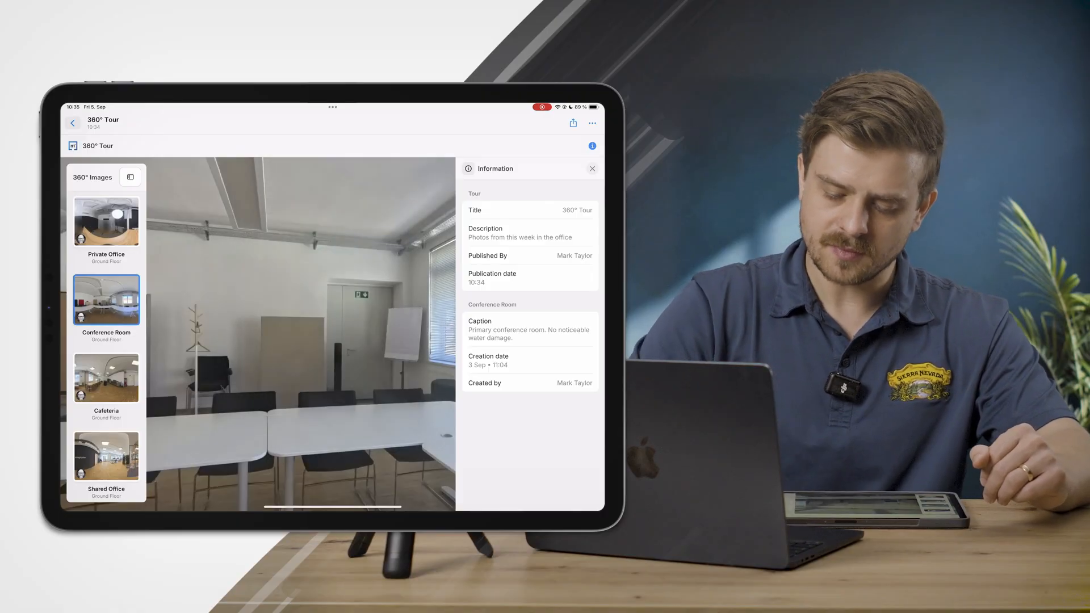
{"action": "left_click", "coordinate": [592, 123]}
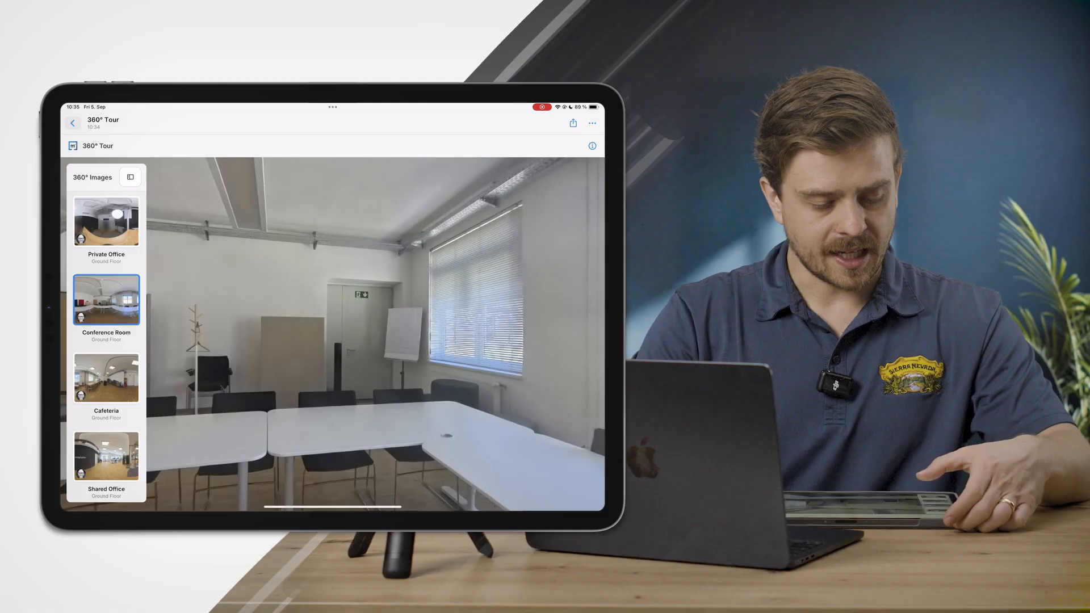
{"action": "left_click", "coordinate": [131, 176]}
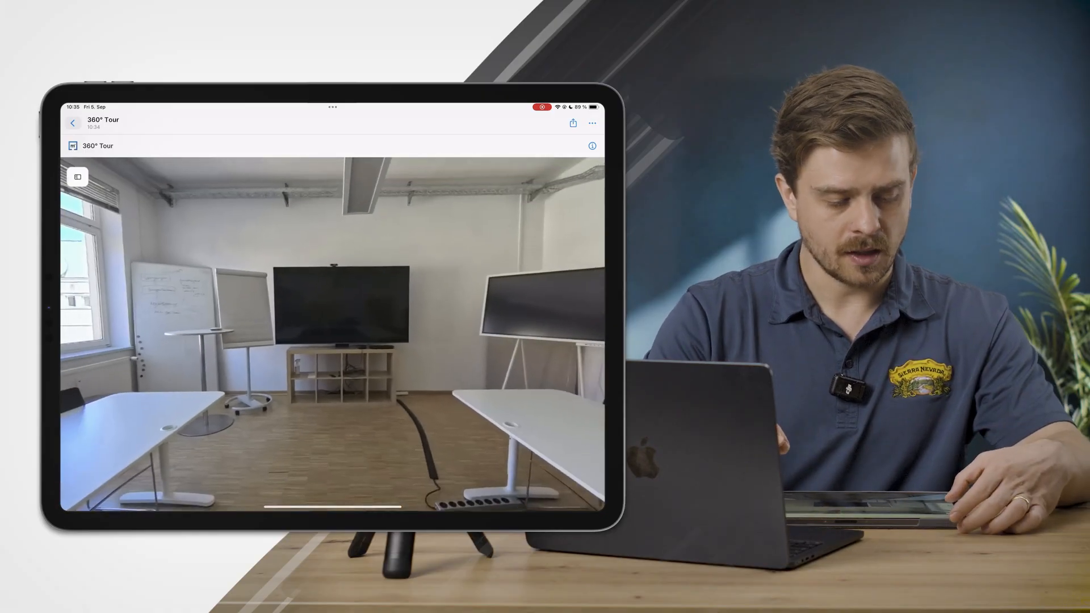
{"action": "left_click", "coordinate": [78, 176]}
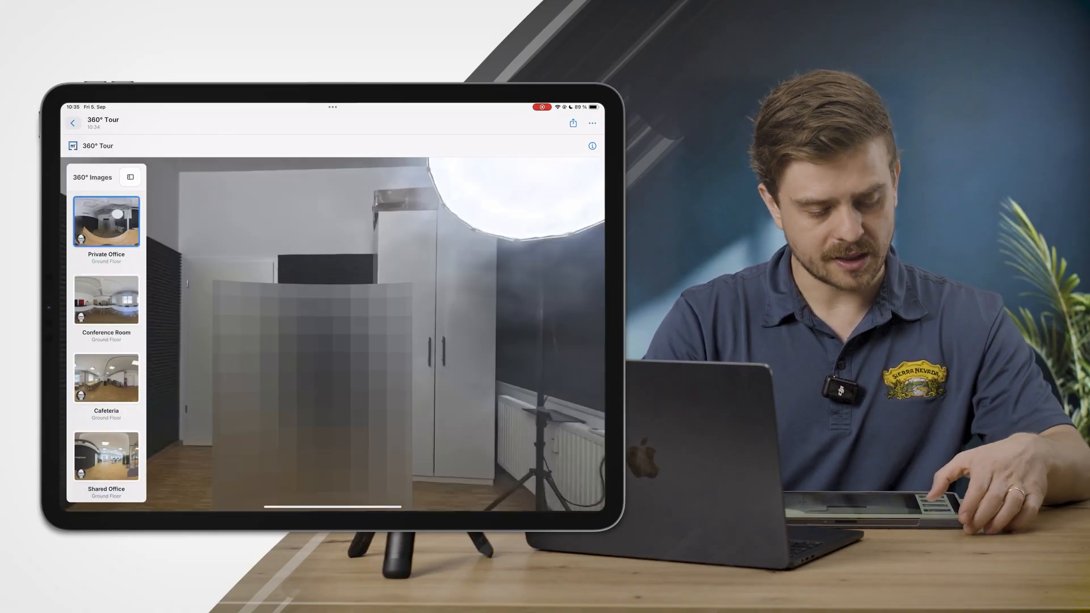
{"action": "left_click", "coordinate": [130, 176]}
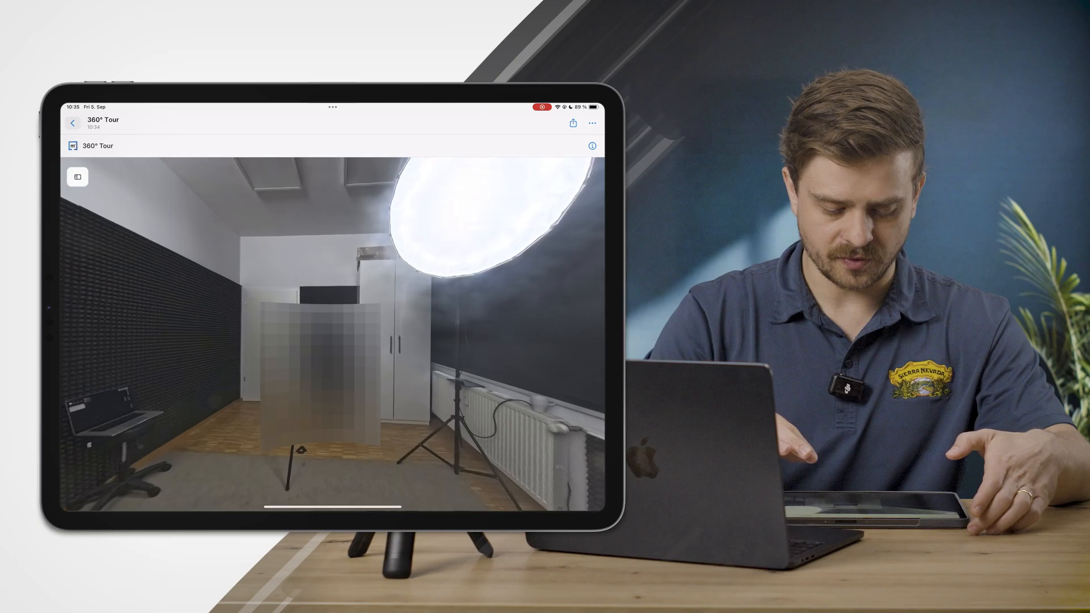